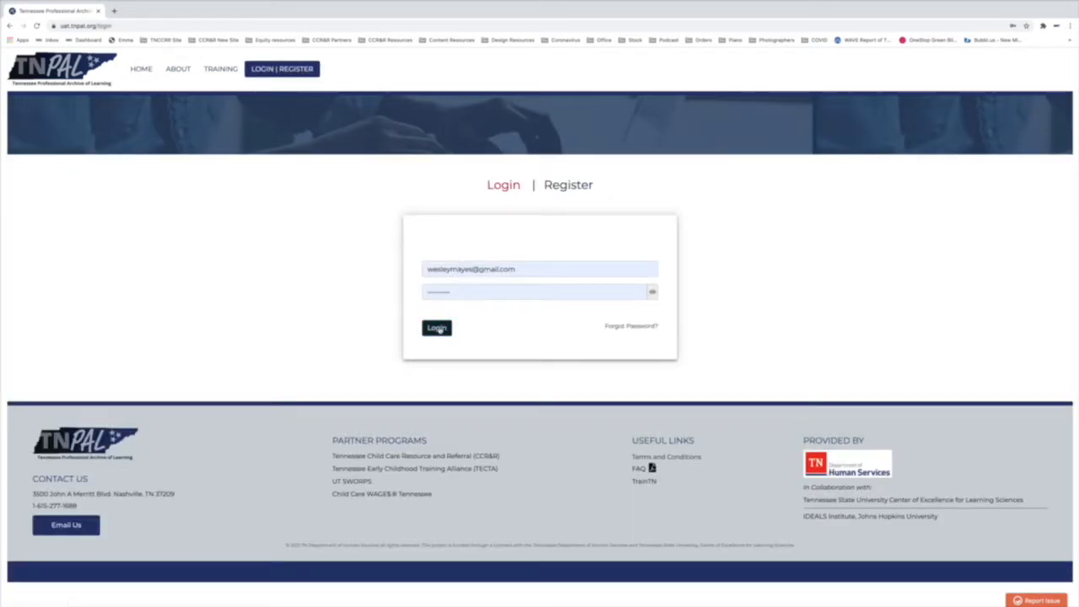
Step: Sign in to TNPAL with the filled-in credentials to reach My Dashboard
{"action": "left_click", "coordinate": [437, 328]}
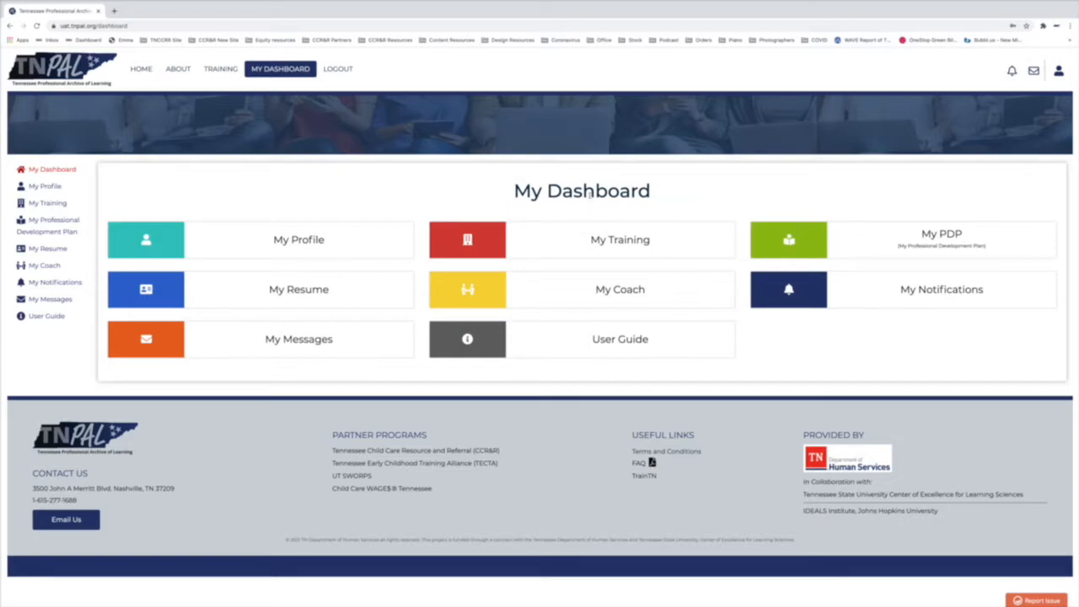
{"action": "mouse_move", "coordinate": [627, 352]}
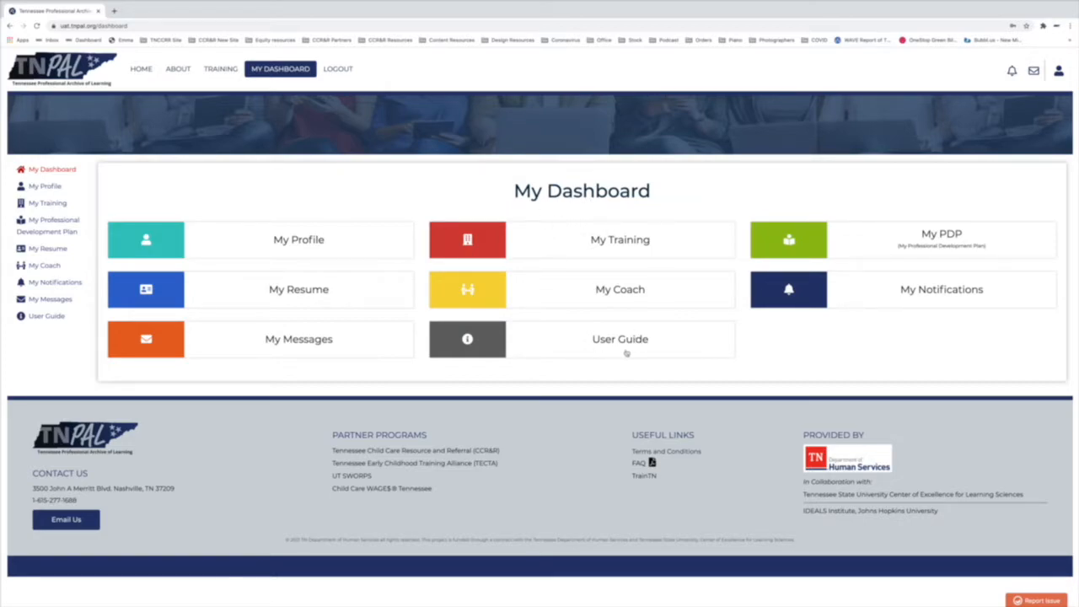
{"action": "mouse_move", "coordinate": [81, 357]}
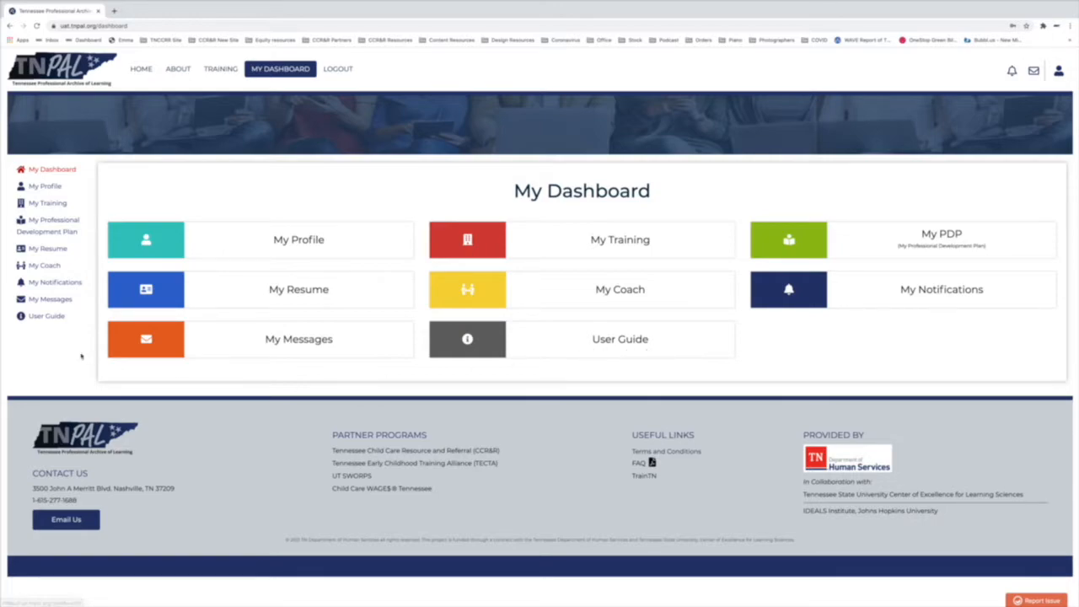
{"action": "mouse_move", "coordinate": [472, 353]}
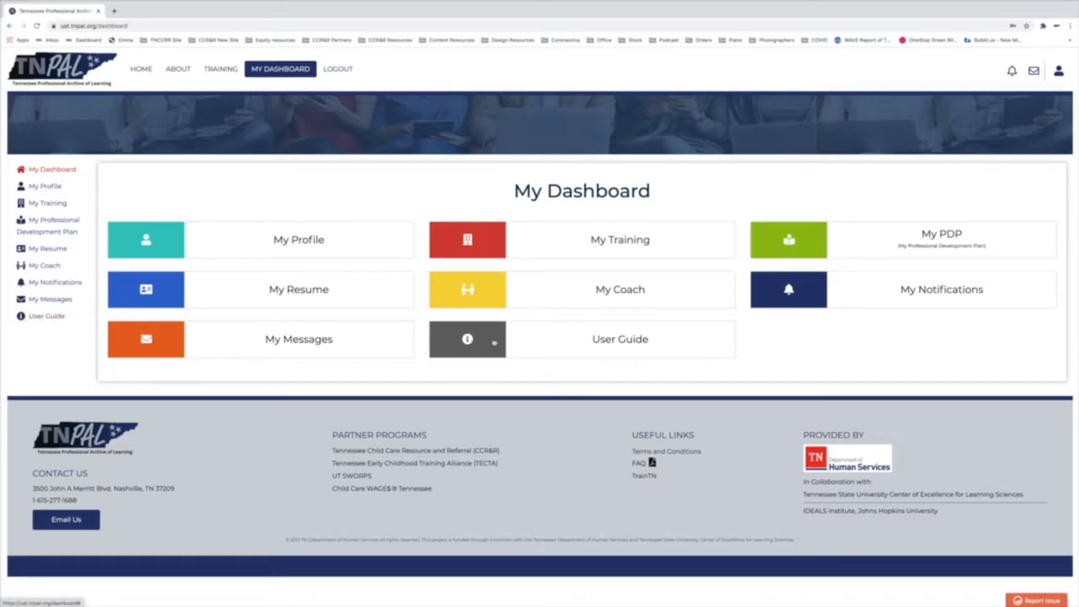
Step: Download the User Guide PDF from the User Guide tile on My Dashboard
{"action": "left_click", "coordinate": [621, 339]}
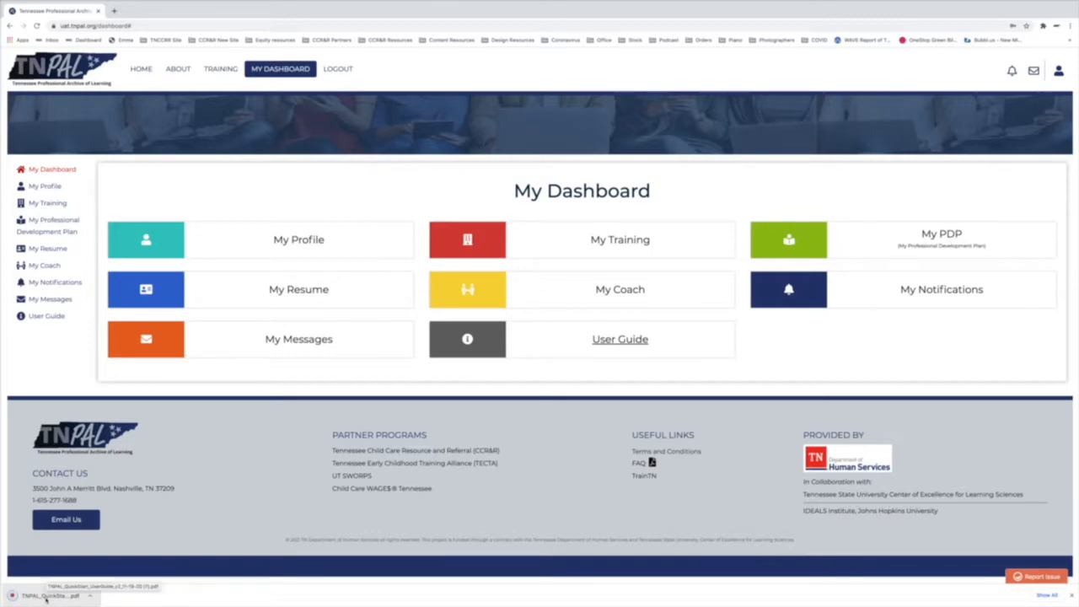
Step: View the downloaded TNPAL Quick Start Guide, browsing its help desk details and table of contents
{"action": "left_click", "coordinate": [47, 597]}
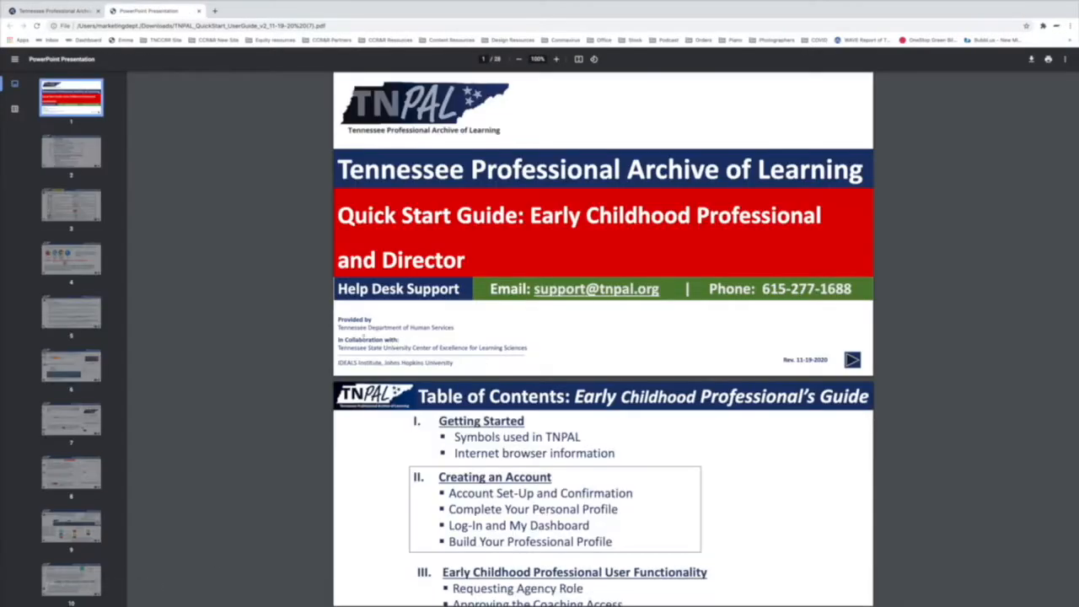
{"action": "mouse_move", "coordinate": [615, 334]}
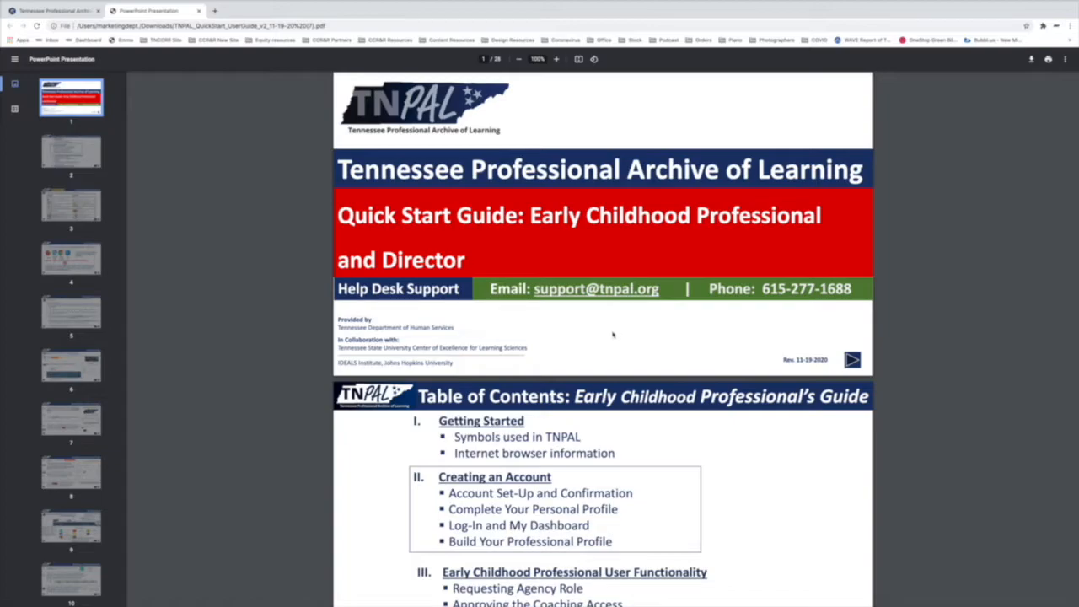
{"action": "mouse_move", "coordinate": [580, 372]}
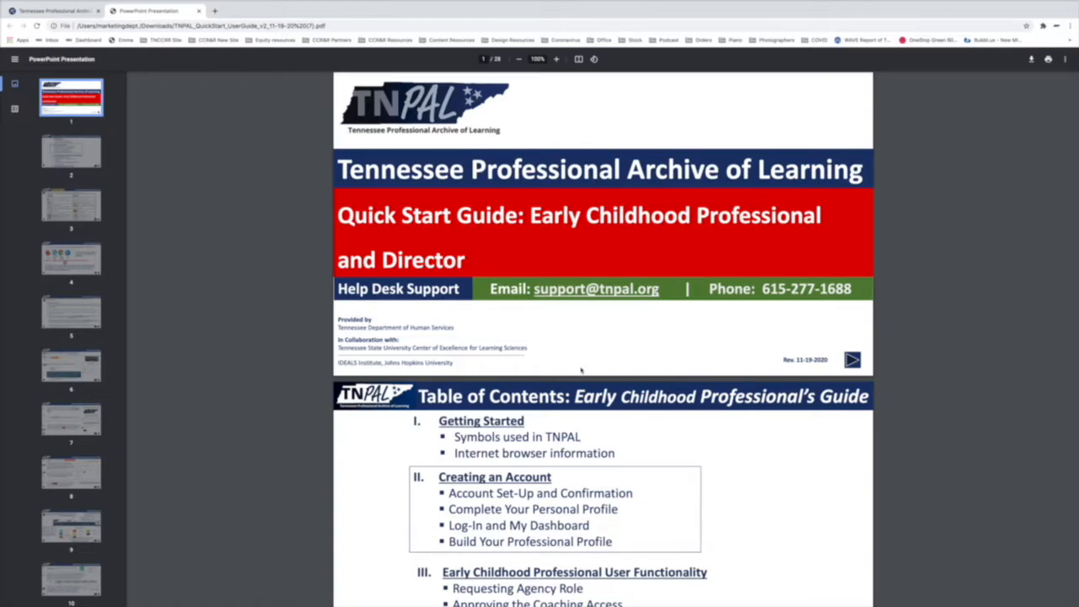
{"action": "scroll", "scroll_direction": "down", "scroll_amount": 3}
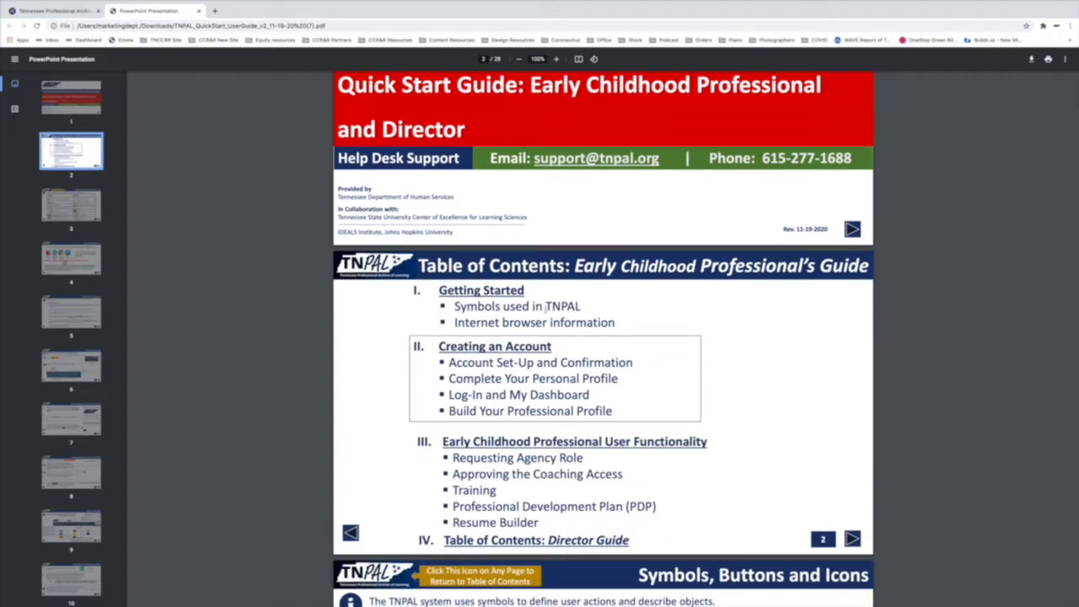
{"action": "mouse_move", "coordinate": [675, 323]}
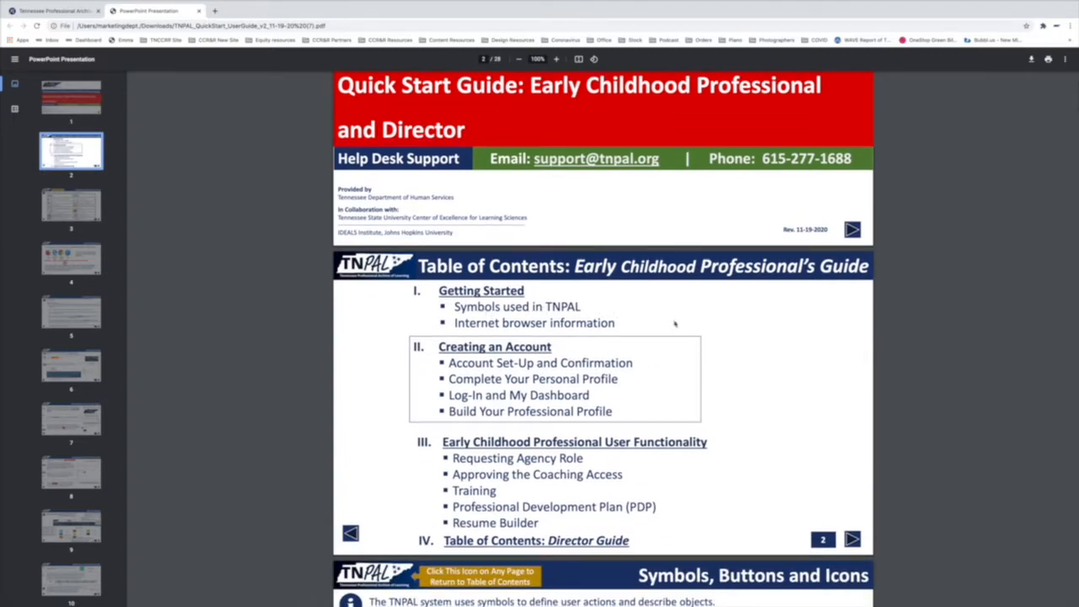
{"action": "double_click", "coordinate": [533, 322]}
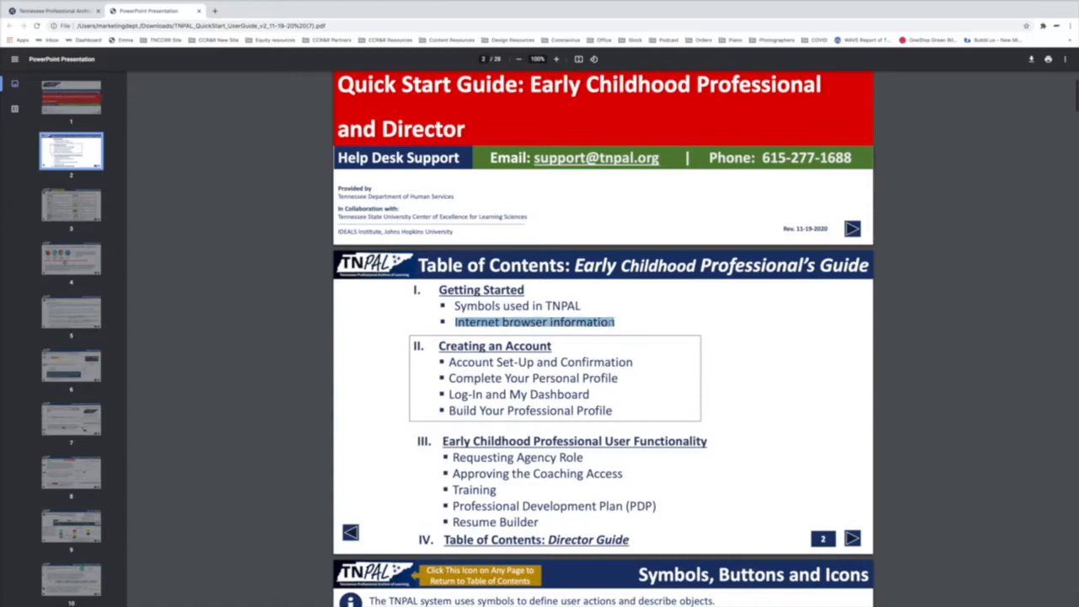
{"action": "scroll", "scroll_direction": "down", "scroll_amount": 3}
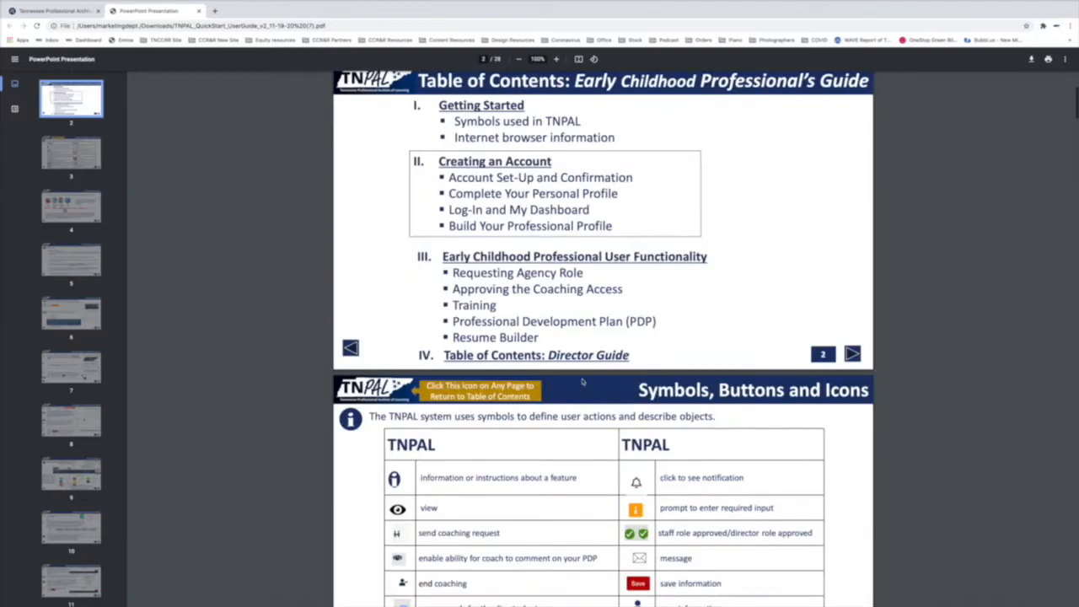
{"action": "scroll", "scroll_direction": "up", "scroll_amount": 3}
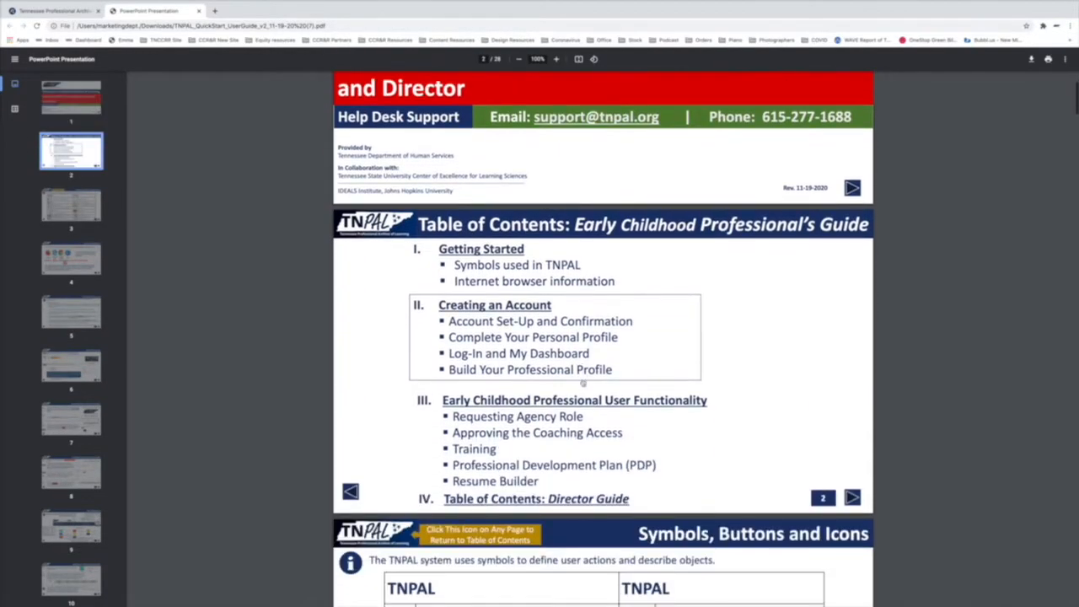
{"action": "scroll", "scroll_direction": "down", "scroll_amount": 3}
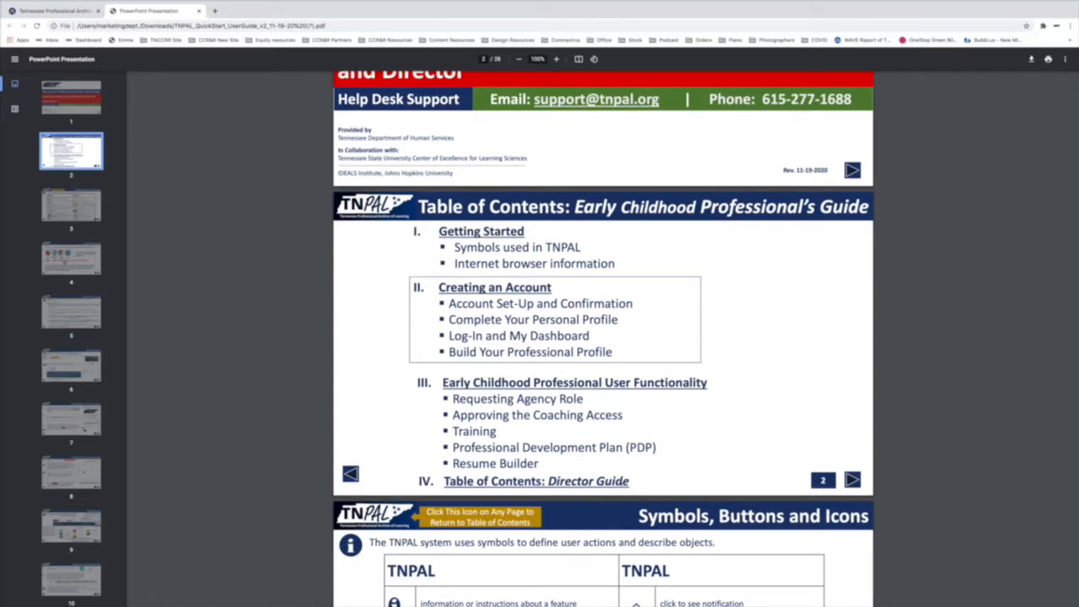
{"action": "mouse_move", "coordinate": [773, 381]}
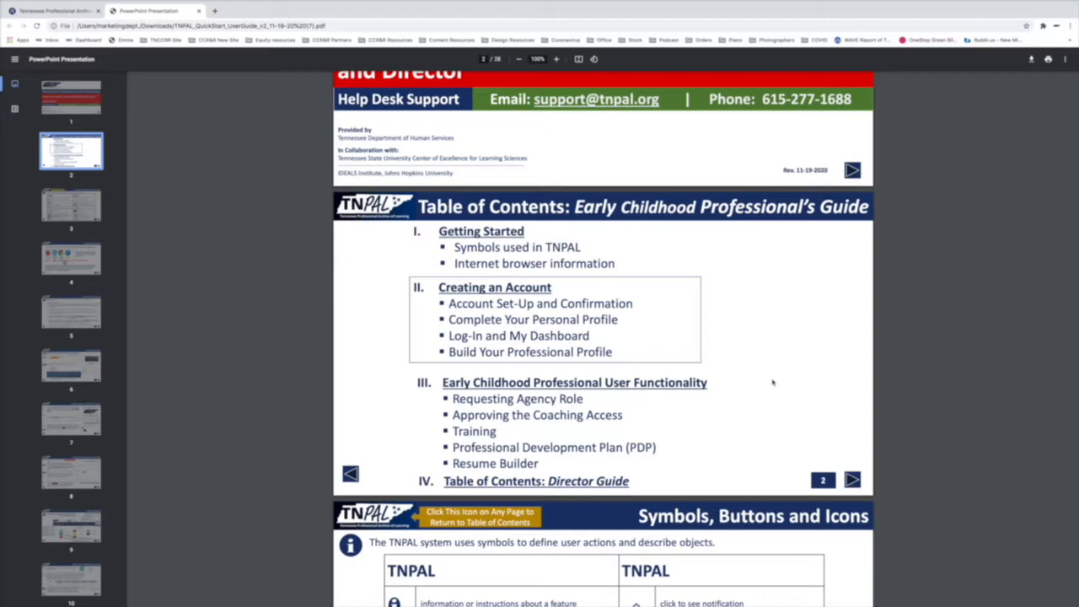
{"action": "mouse_move", "coordinate": [783, 374]}
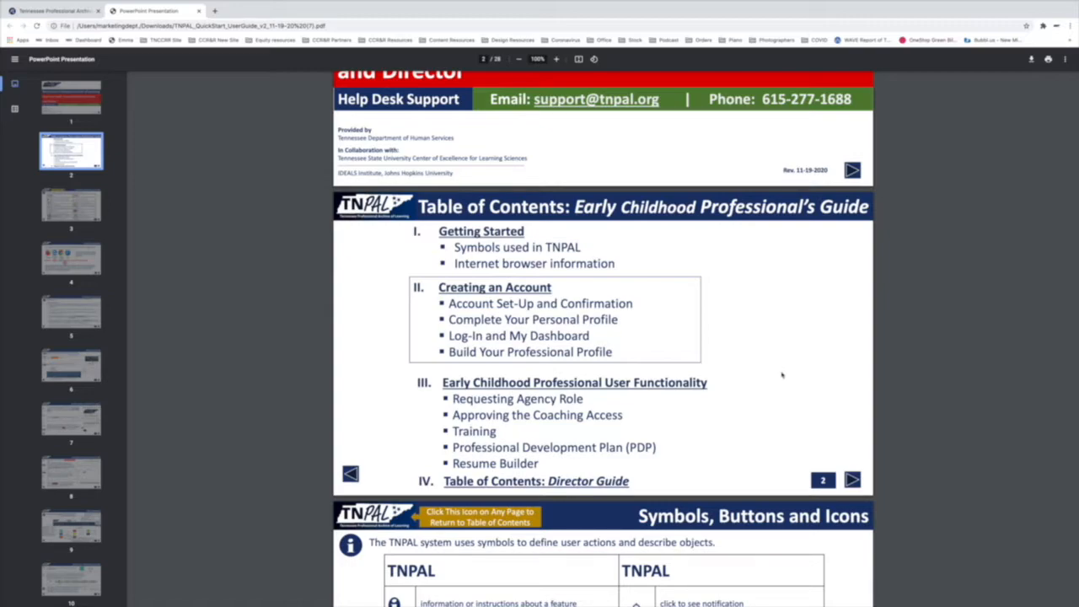
{"action": "mouse_move", "coordinate": [145, 61]}
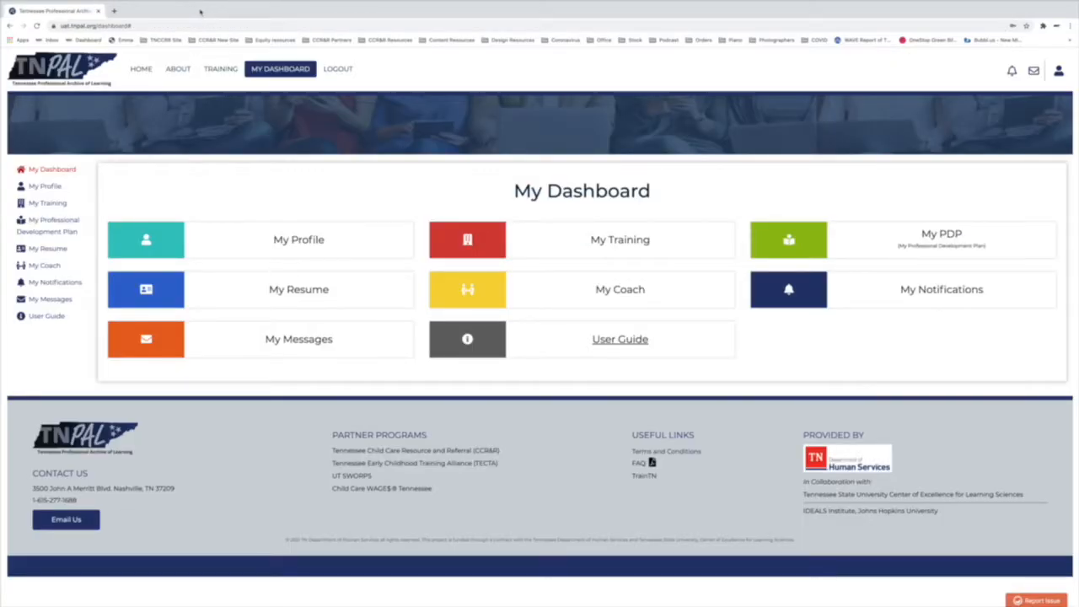
{"action": "mouse_move", "coordinate": [668, 398]}
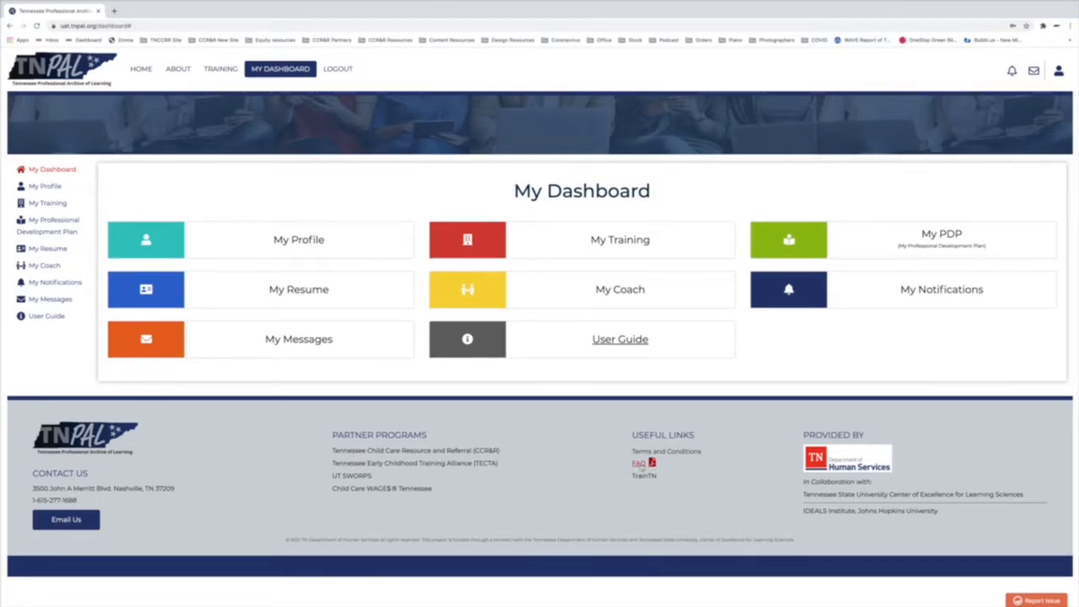
{"action": "mouse_move", "coordinate": [615, 442]}
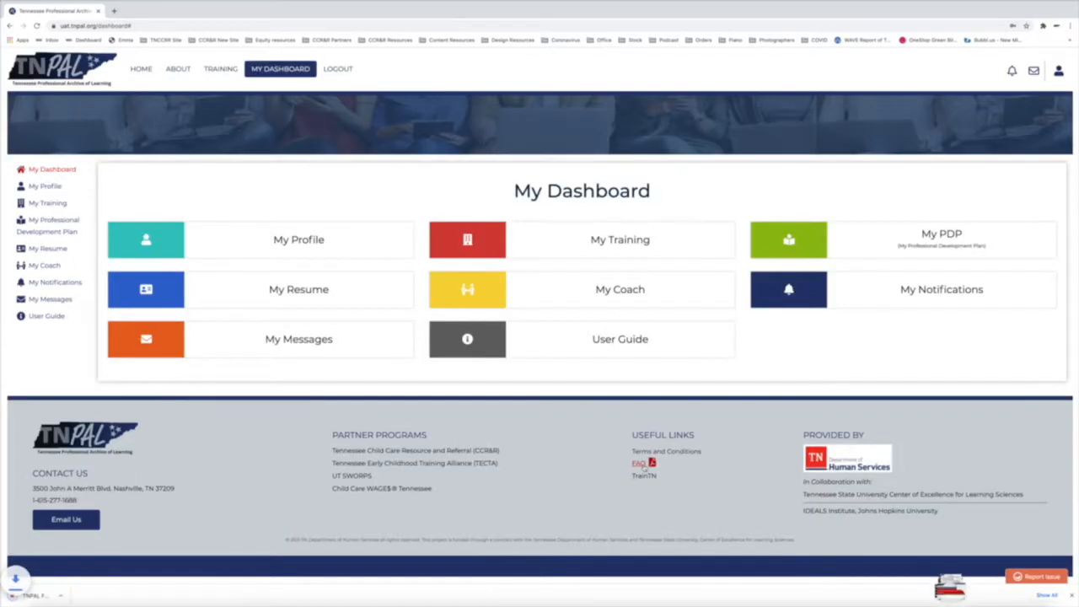
Step: Download the FAQ PDF from the footer's Useful Links and view the downloaded file
{"action": "left_click", "coordinate": [639, 462]}
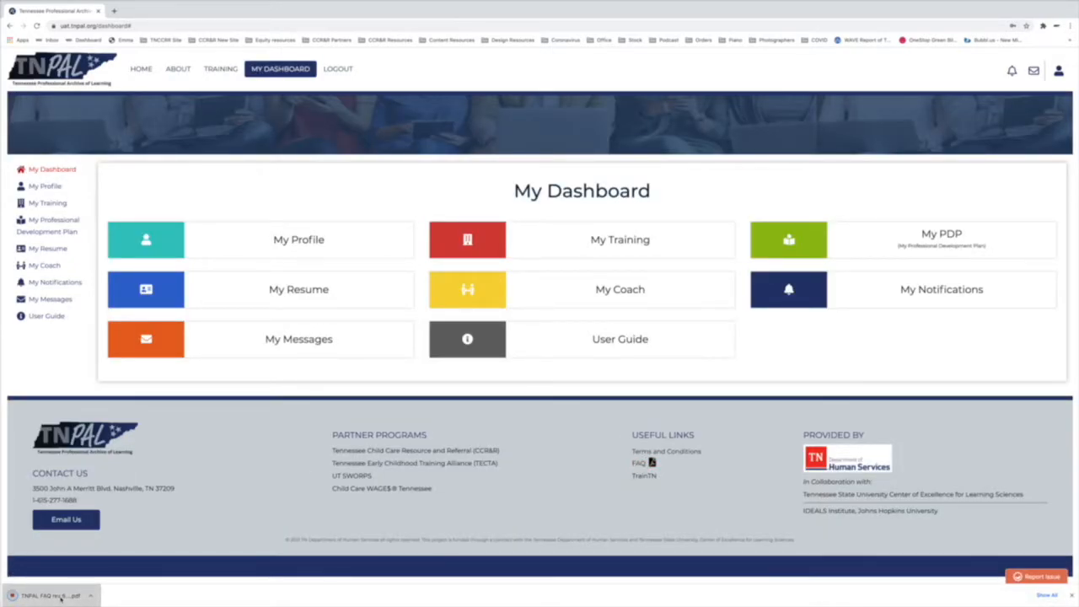
{"action": "left_click", "coordinate": [51, 595]}
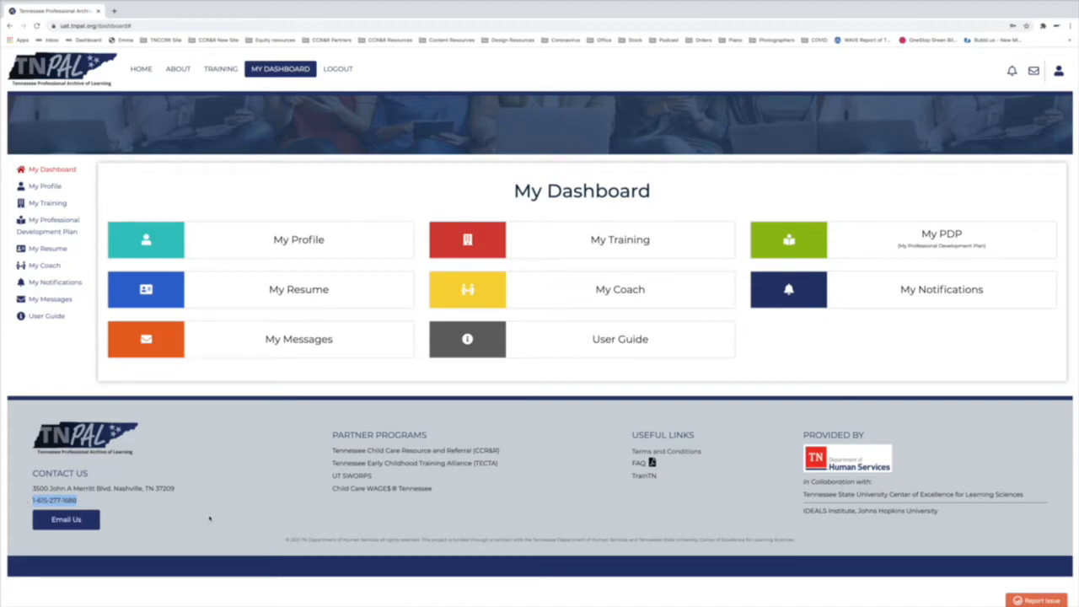
{"action": "mouse_move", "coordinate": [317, 529]}
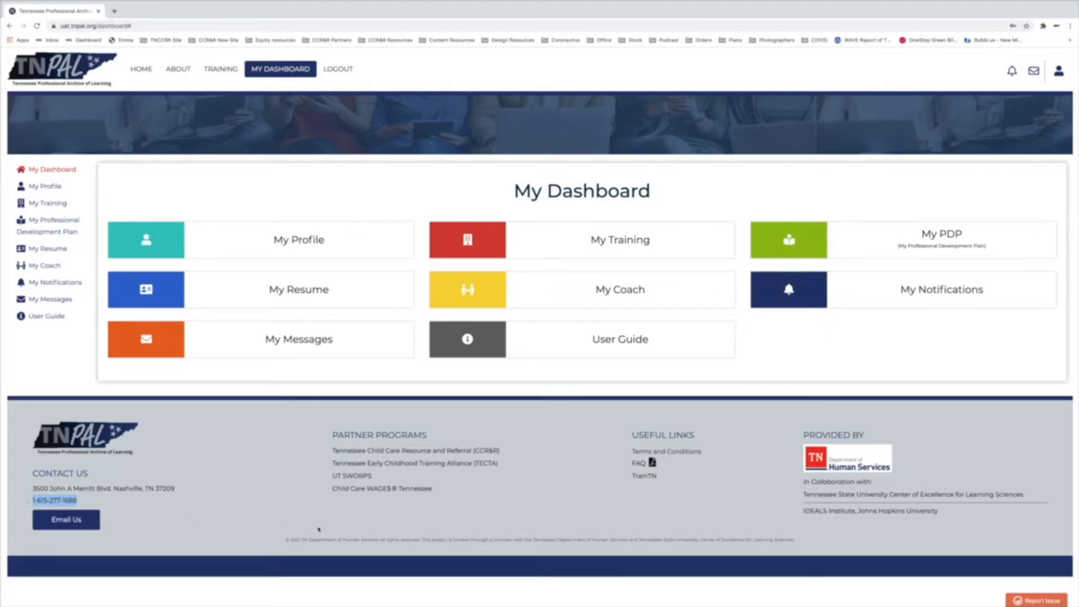